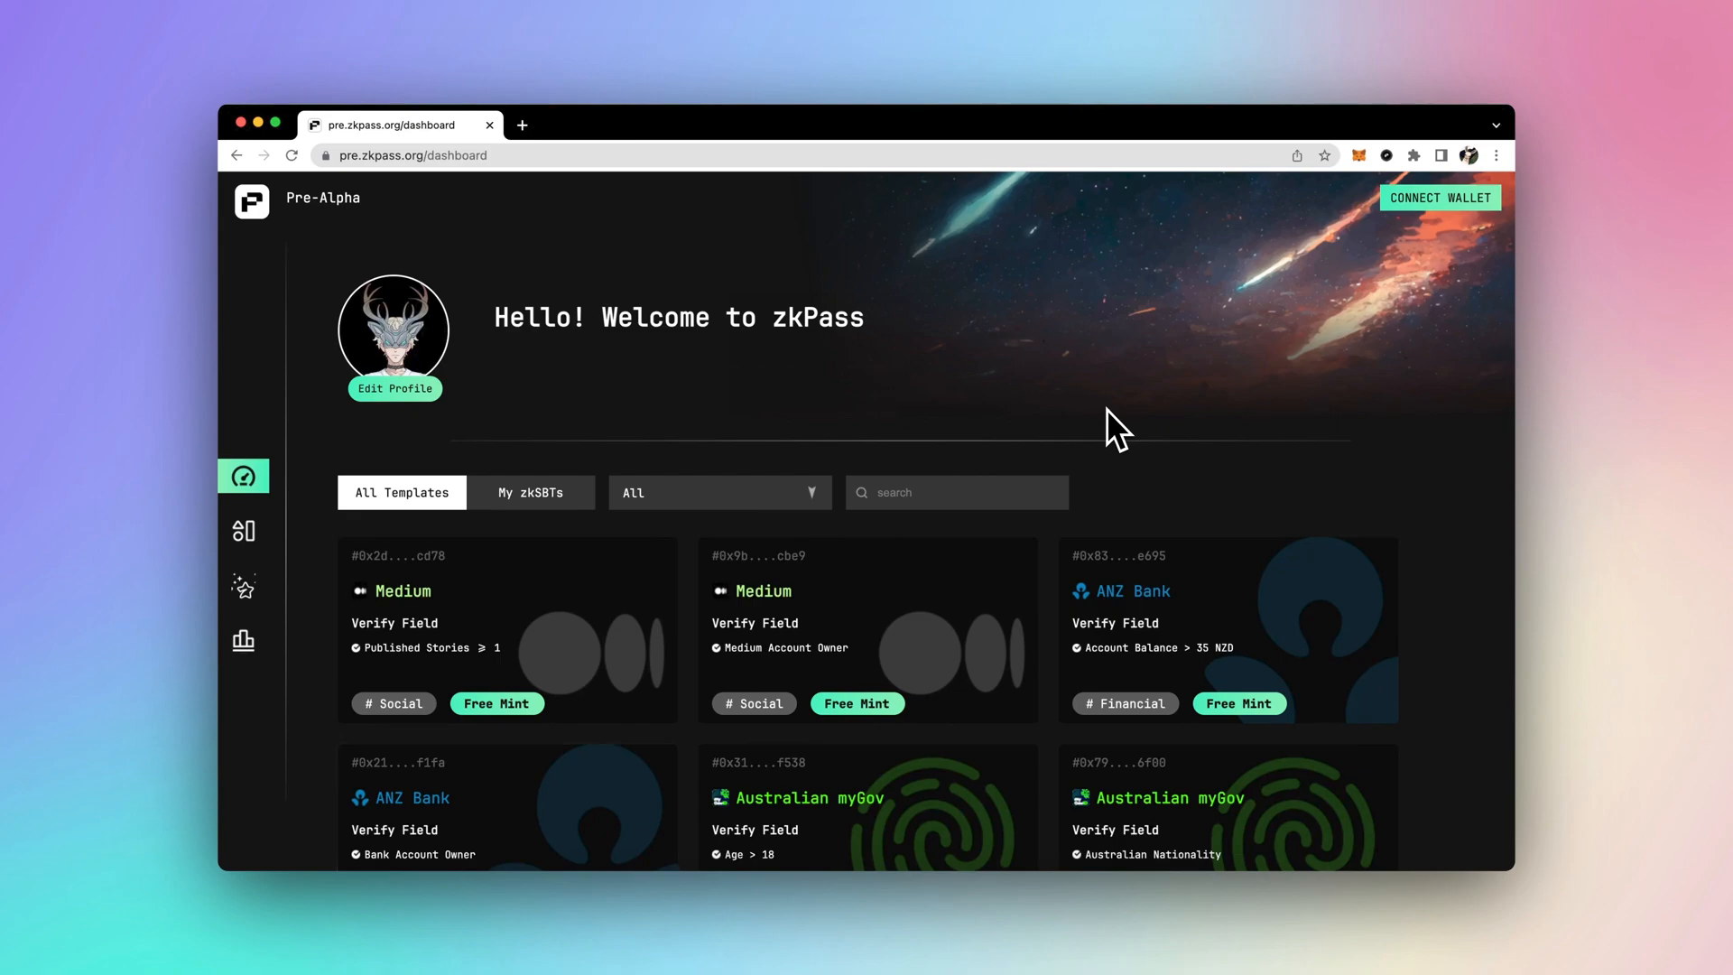
- Connect the MetaMask account to the zkPass dashboard and approve it in MetaMask
{"action": "left_click", "coordinate": [1439, 197]}
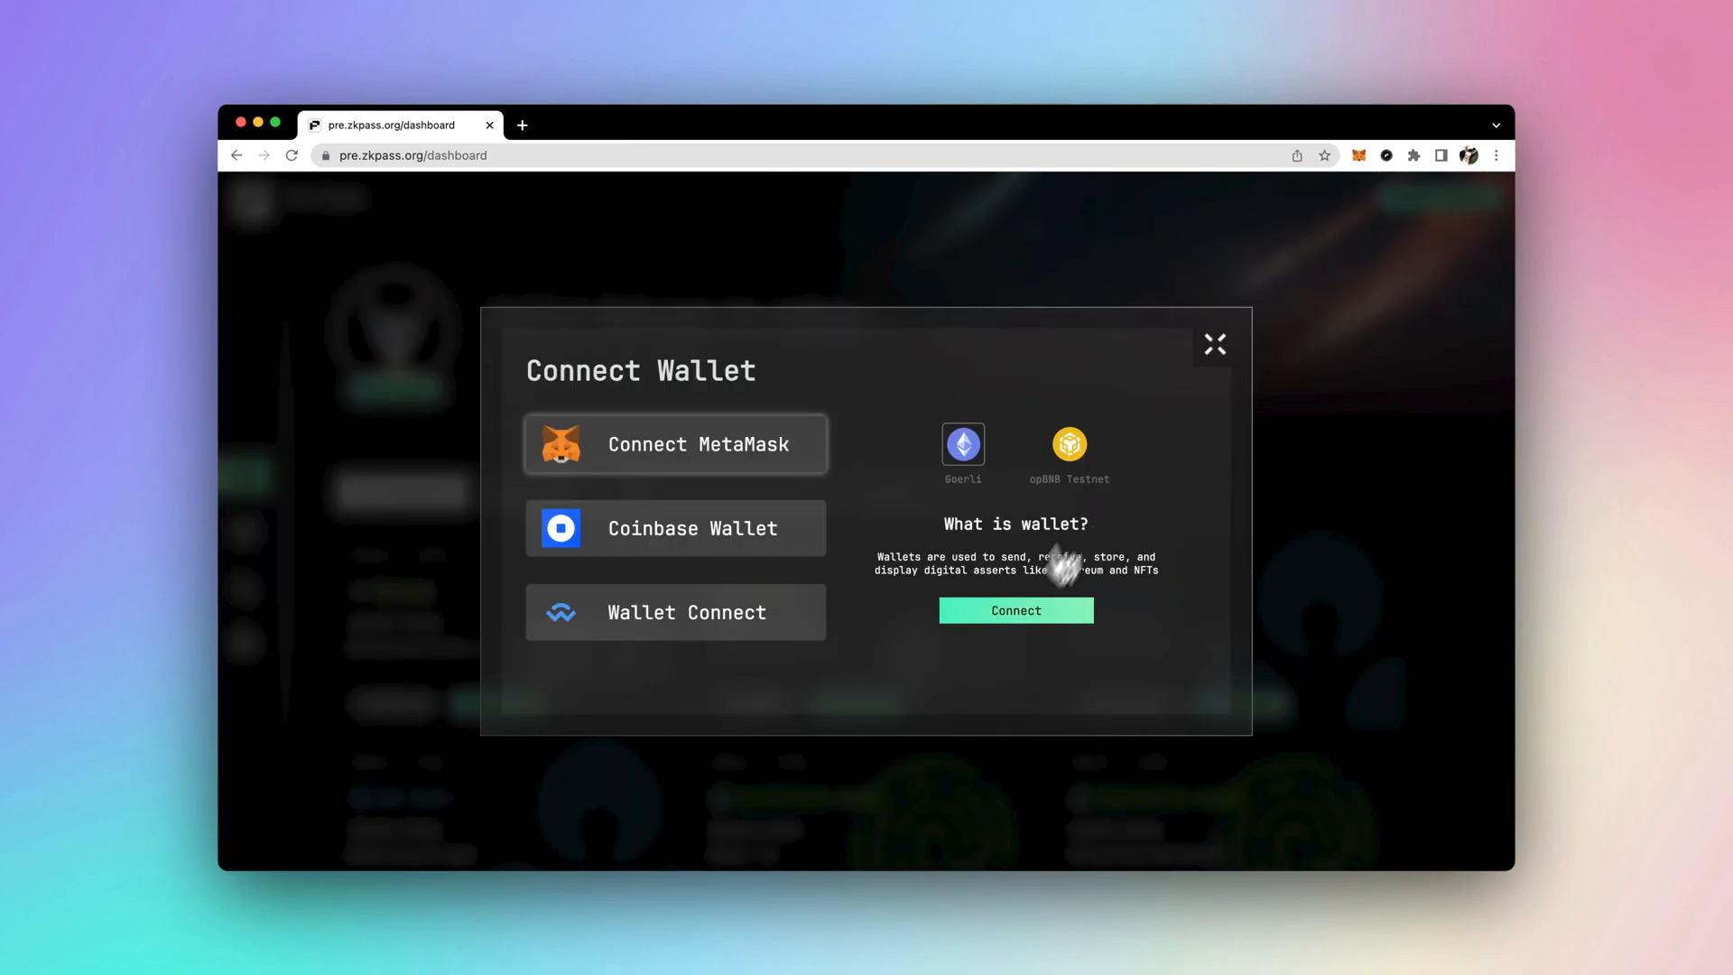
{"action": "left_click", "coordinate": [675, 443]}
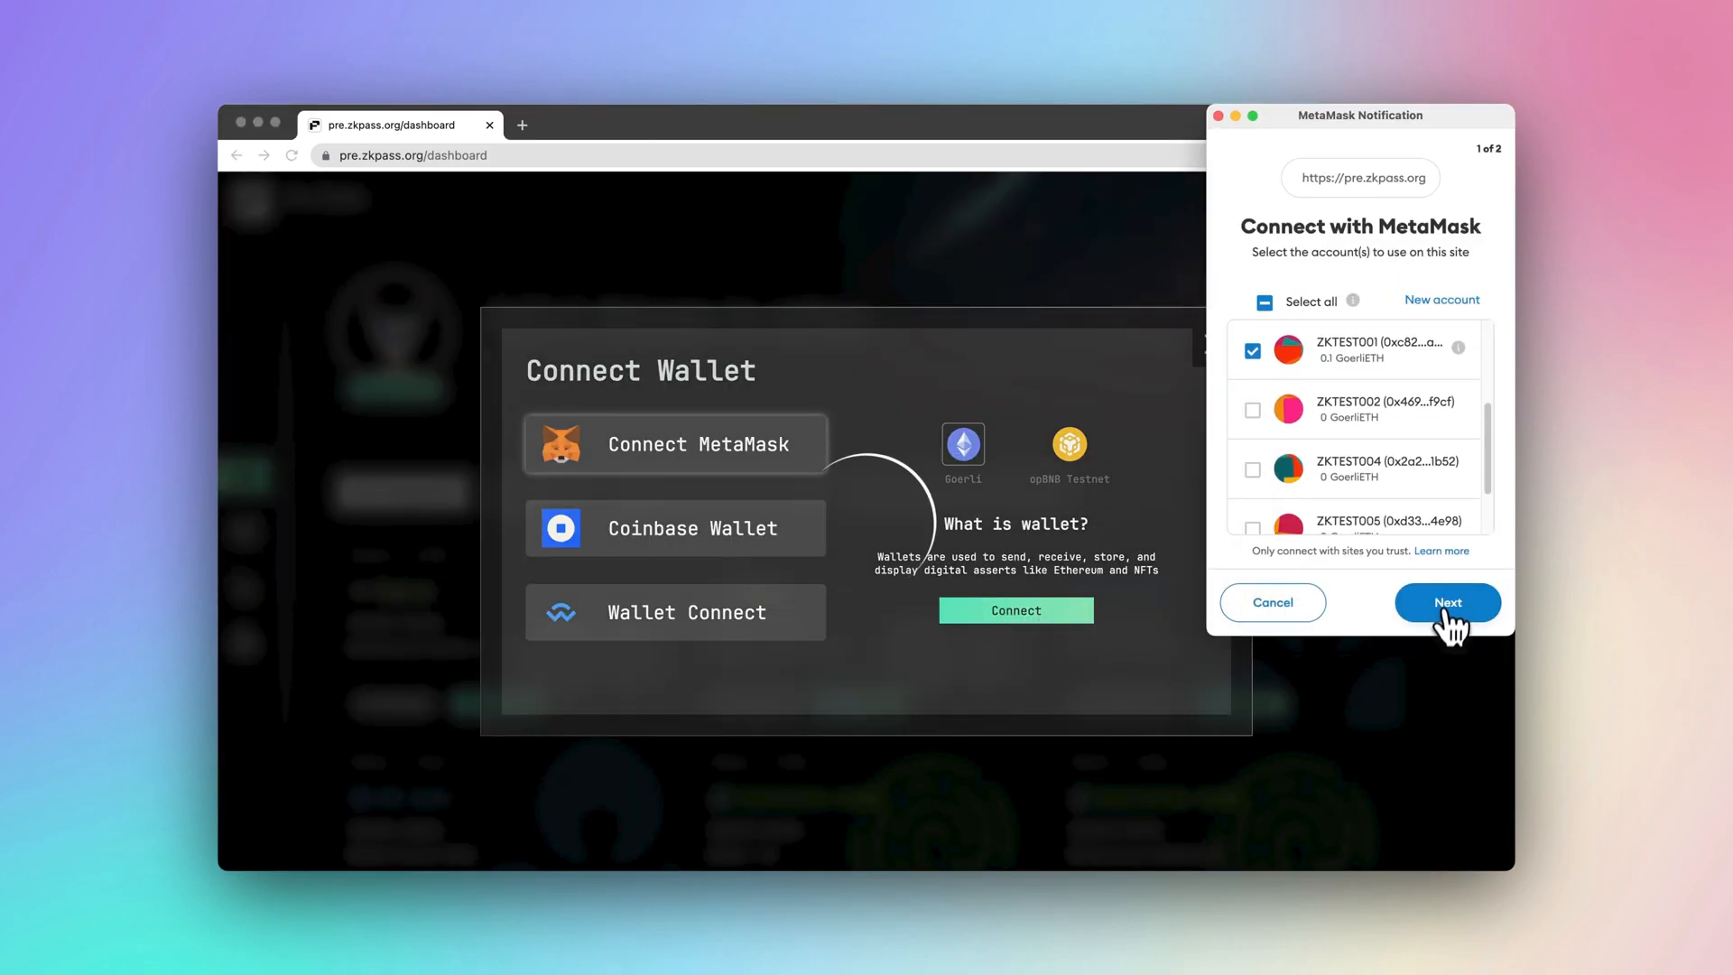
{"action": "left_click", "coordinate": [1446, 602]}
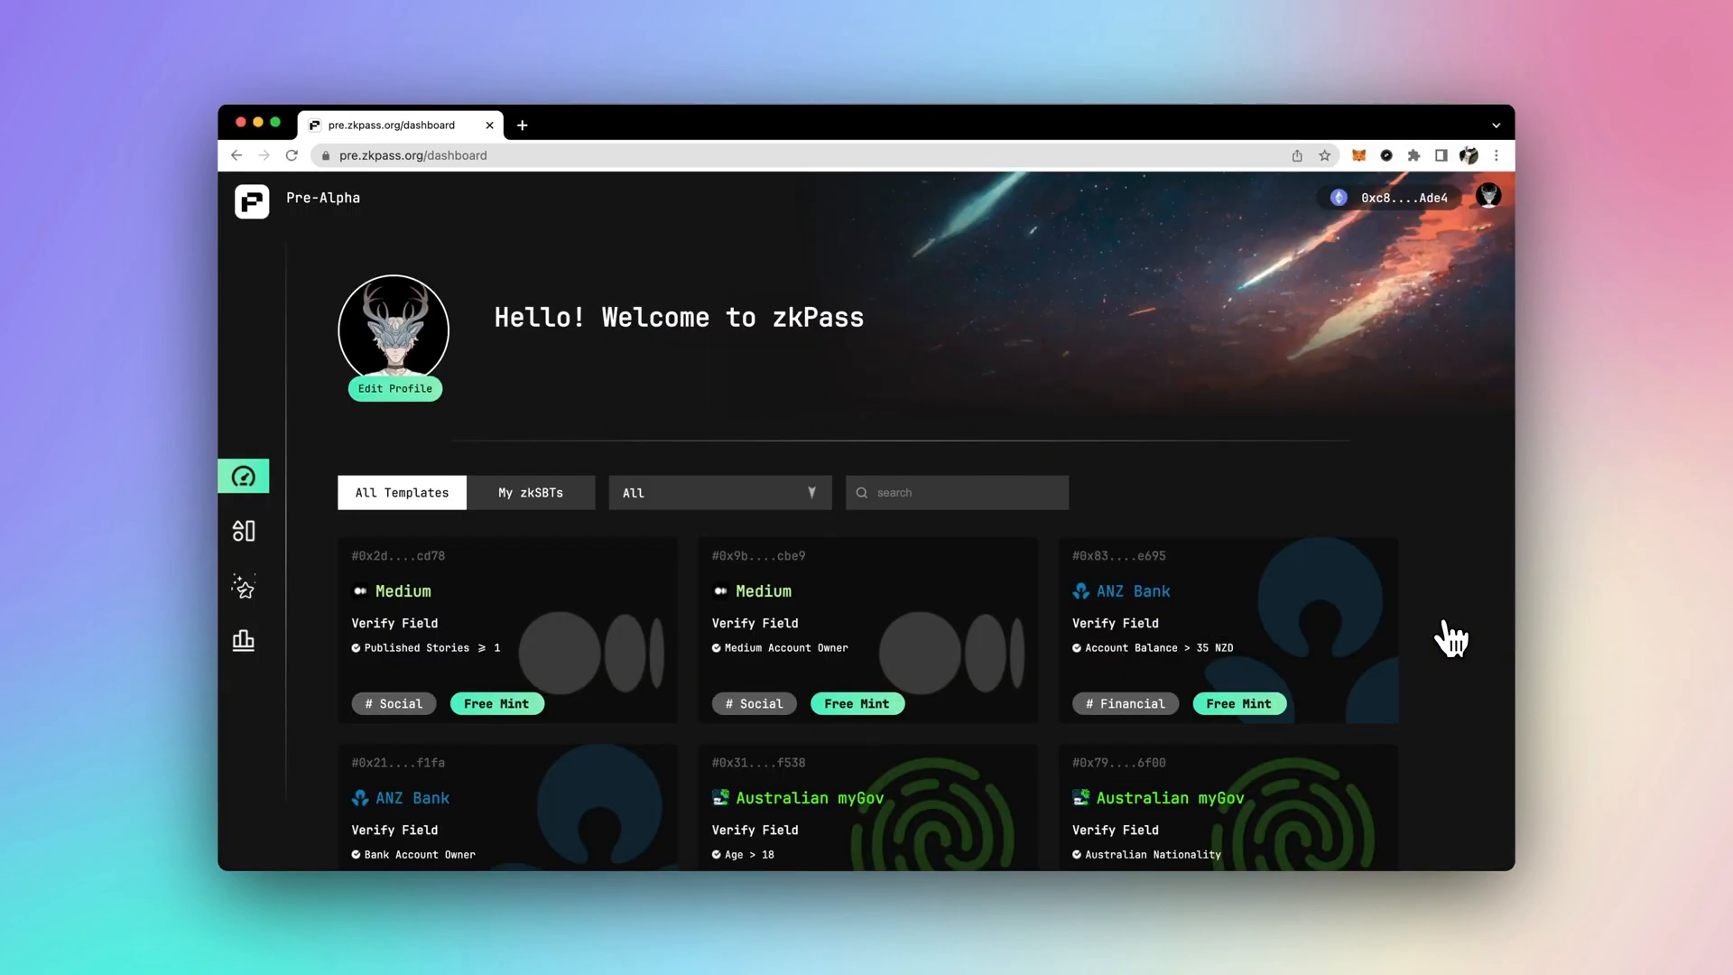
- Mint the Australian myGov Australian Nationality zkSBT template with Mint Now
{"action": "scroll", "scroll_direction": "down", "scroll_amount": 3}
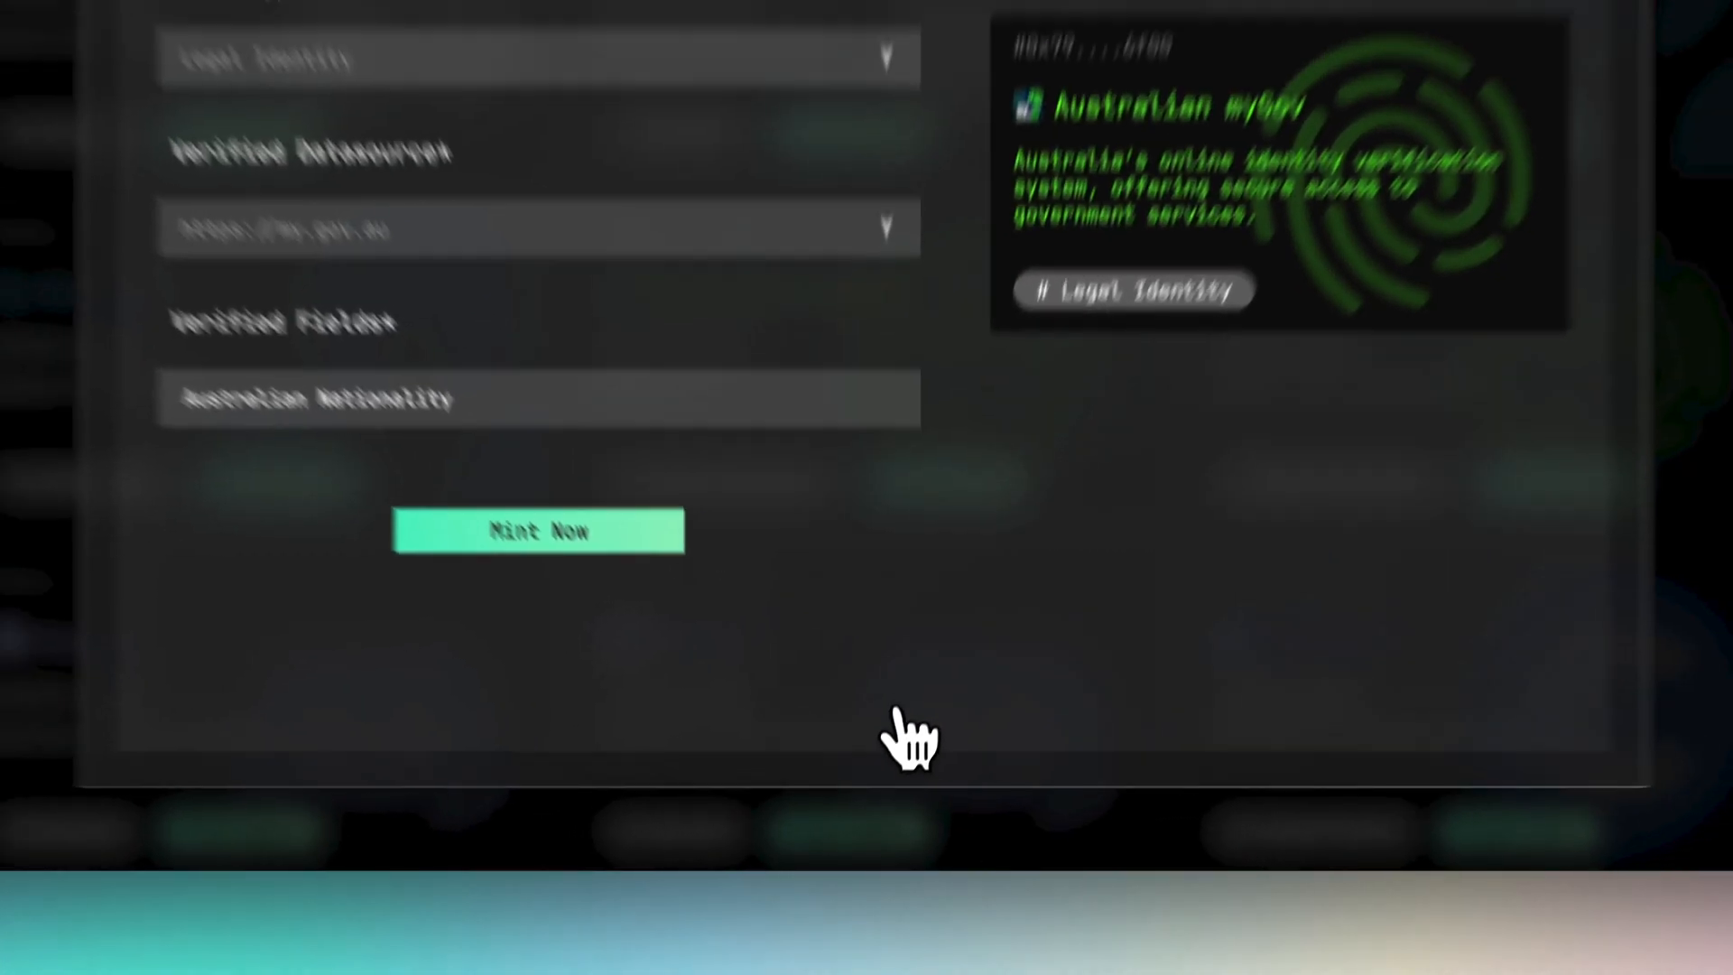
{"action": "left_click", "coordinate": [673, 669]}
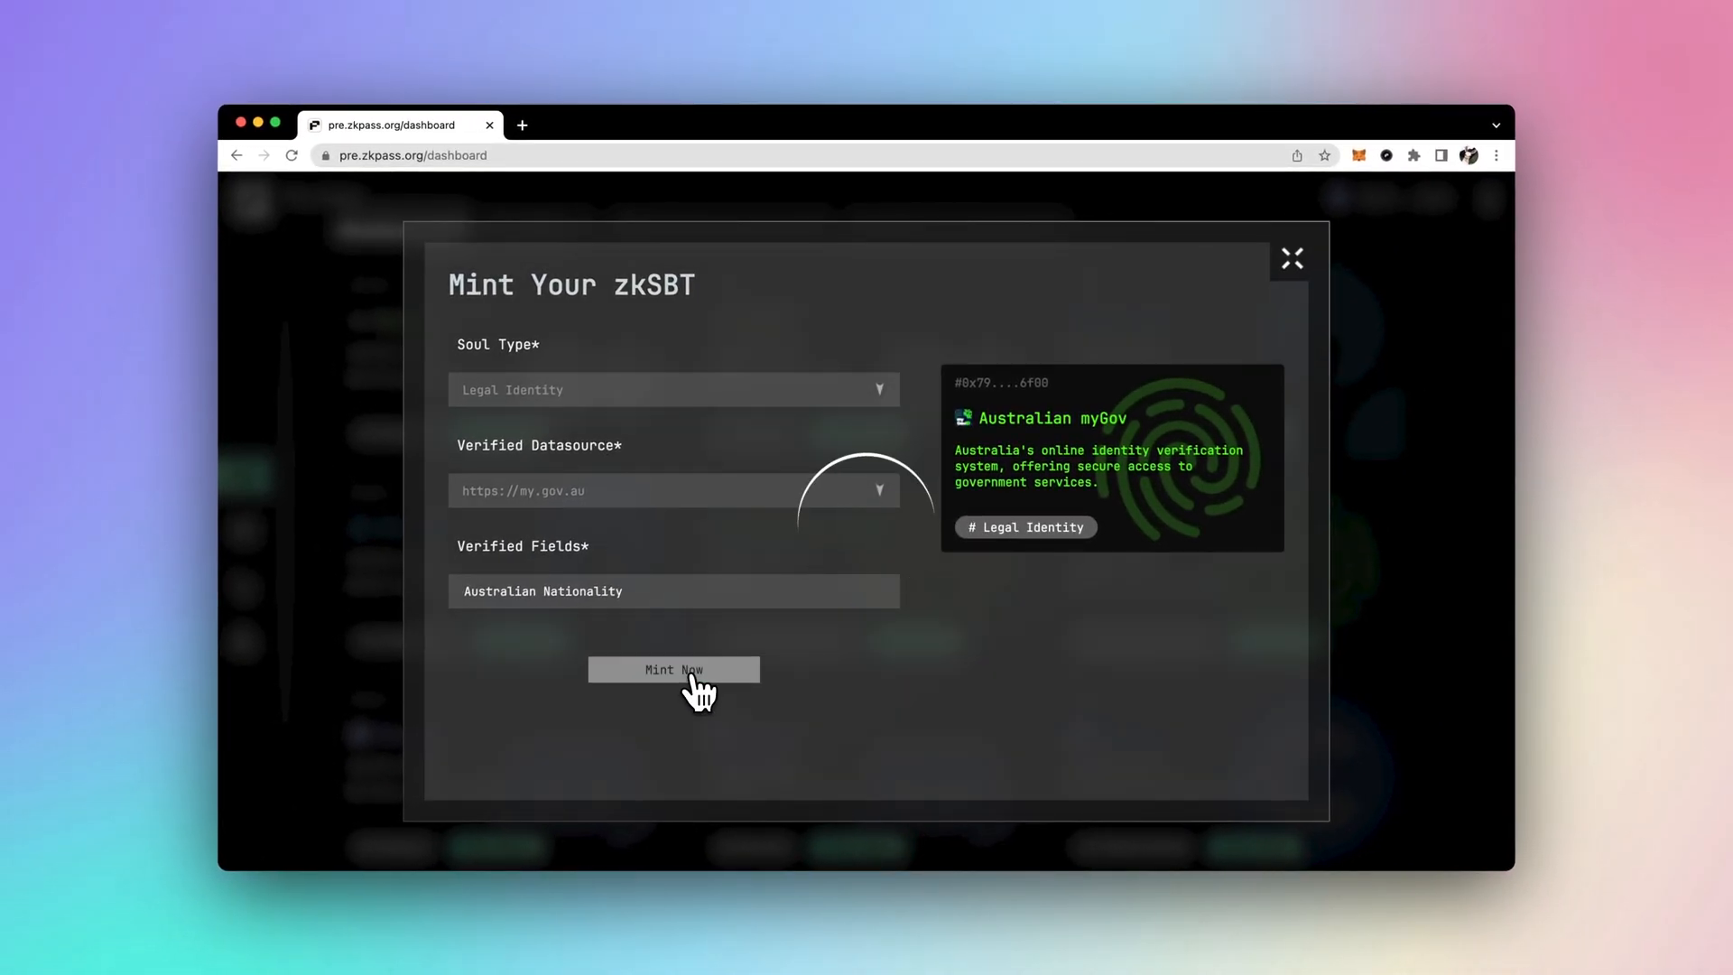
{"action": "left_click", "coordinate": [673, 669]}
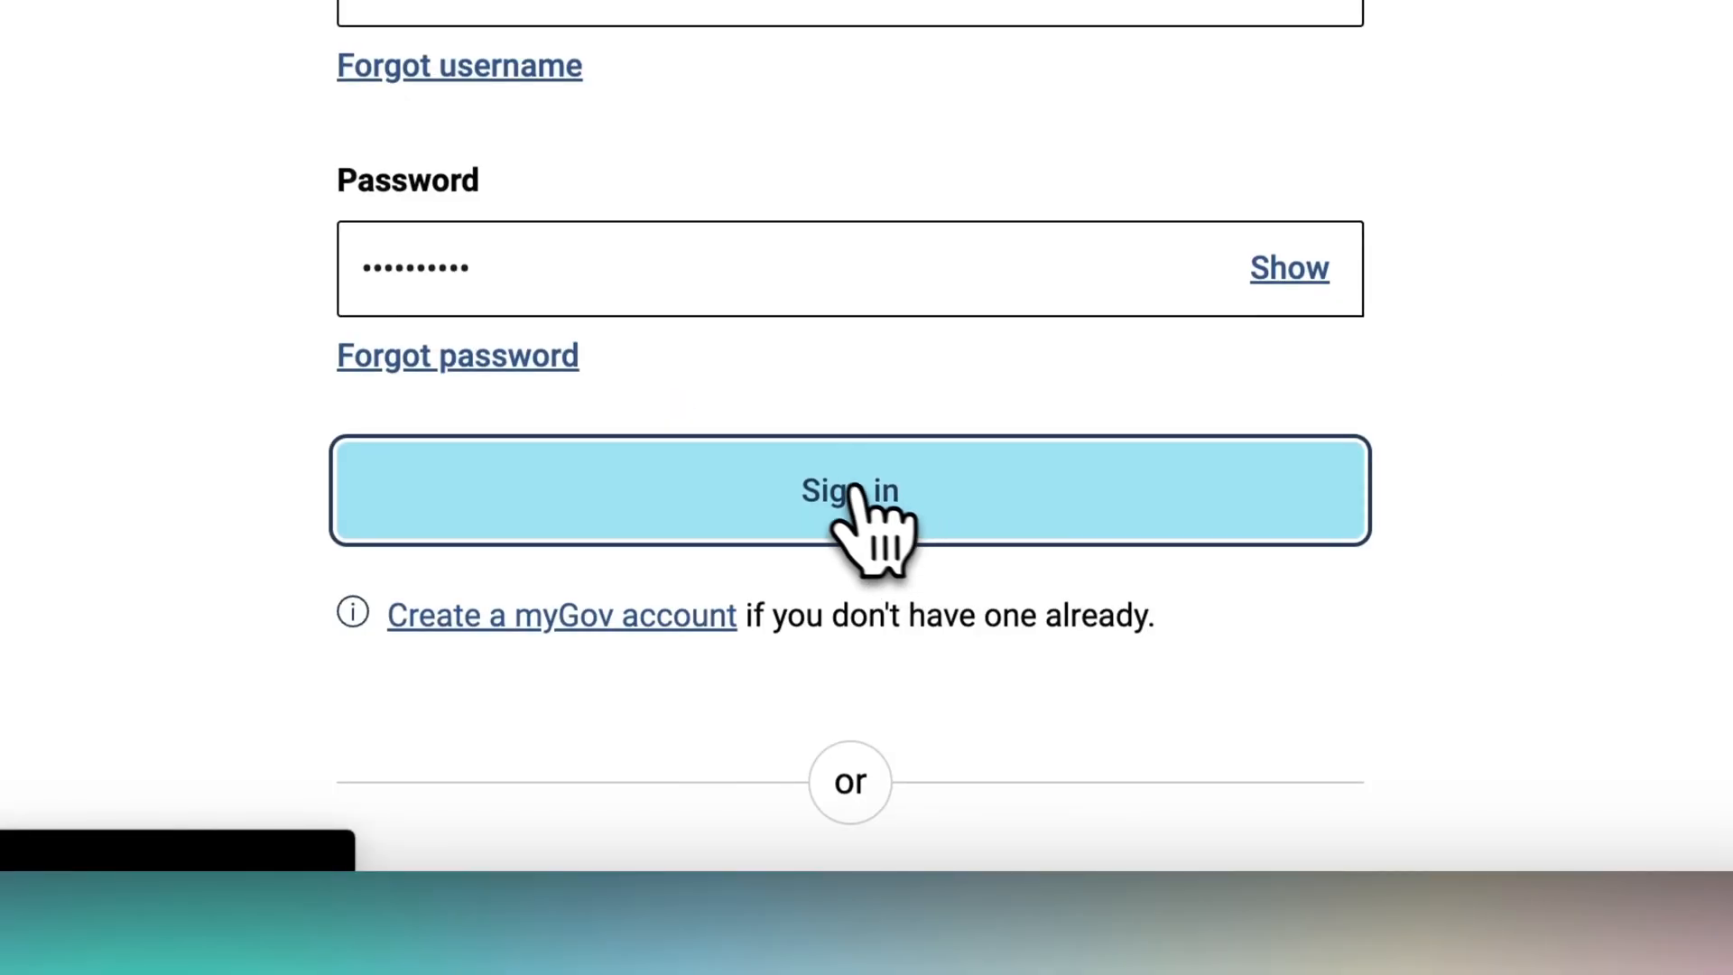
- Sign in to myGov with the entered credentials to verify Australian nationality
{"action": "left_click", "coordinate": [849, 491]}
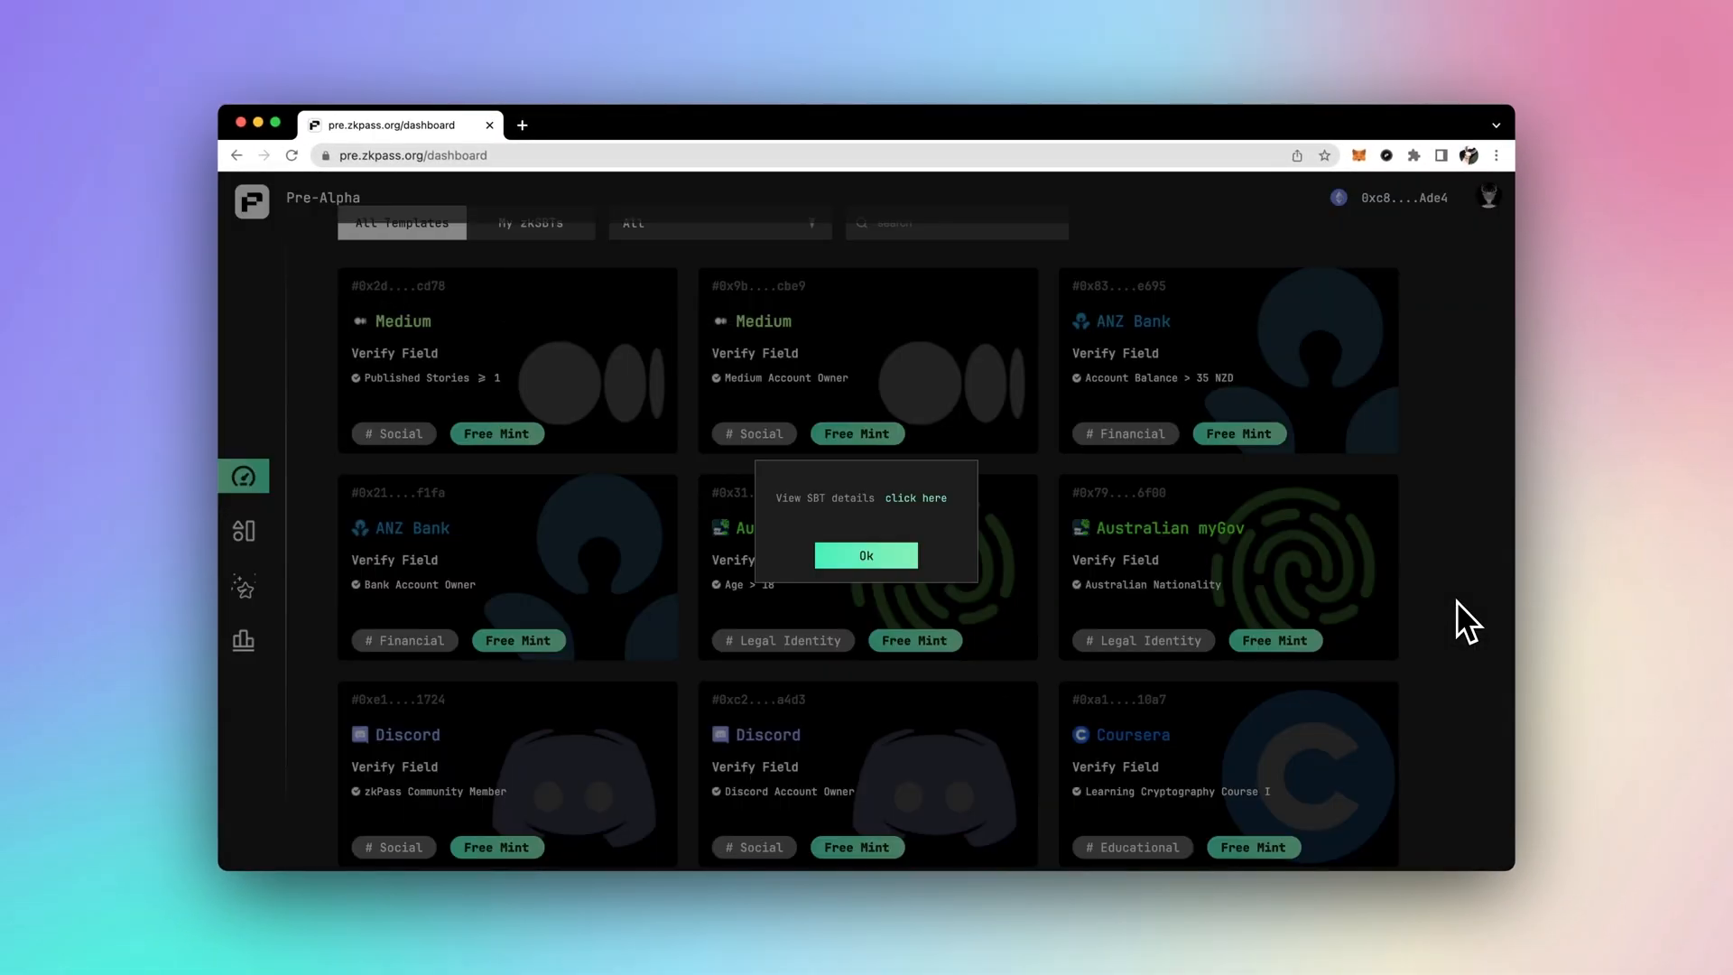
- Review the mint transaction's Success status on Goerli Etherscan, then return to the zkPass tab
{"action": "left_click", "coordinate": [1274, 640]}
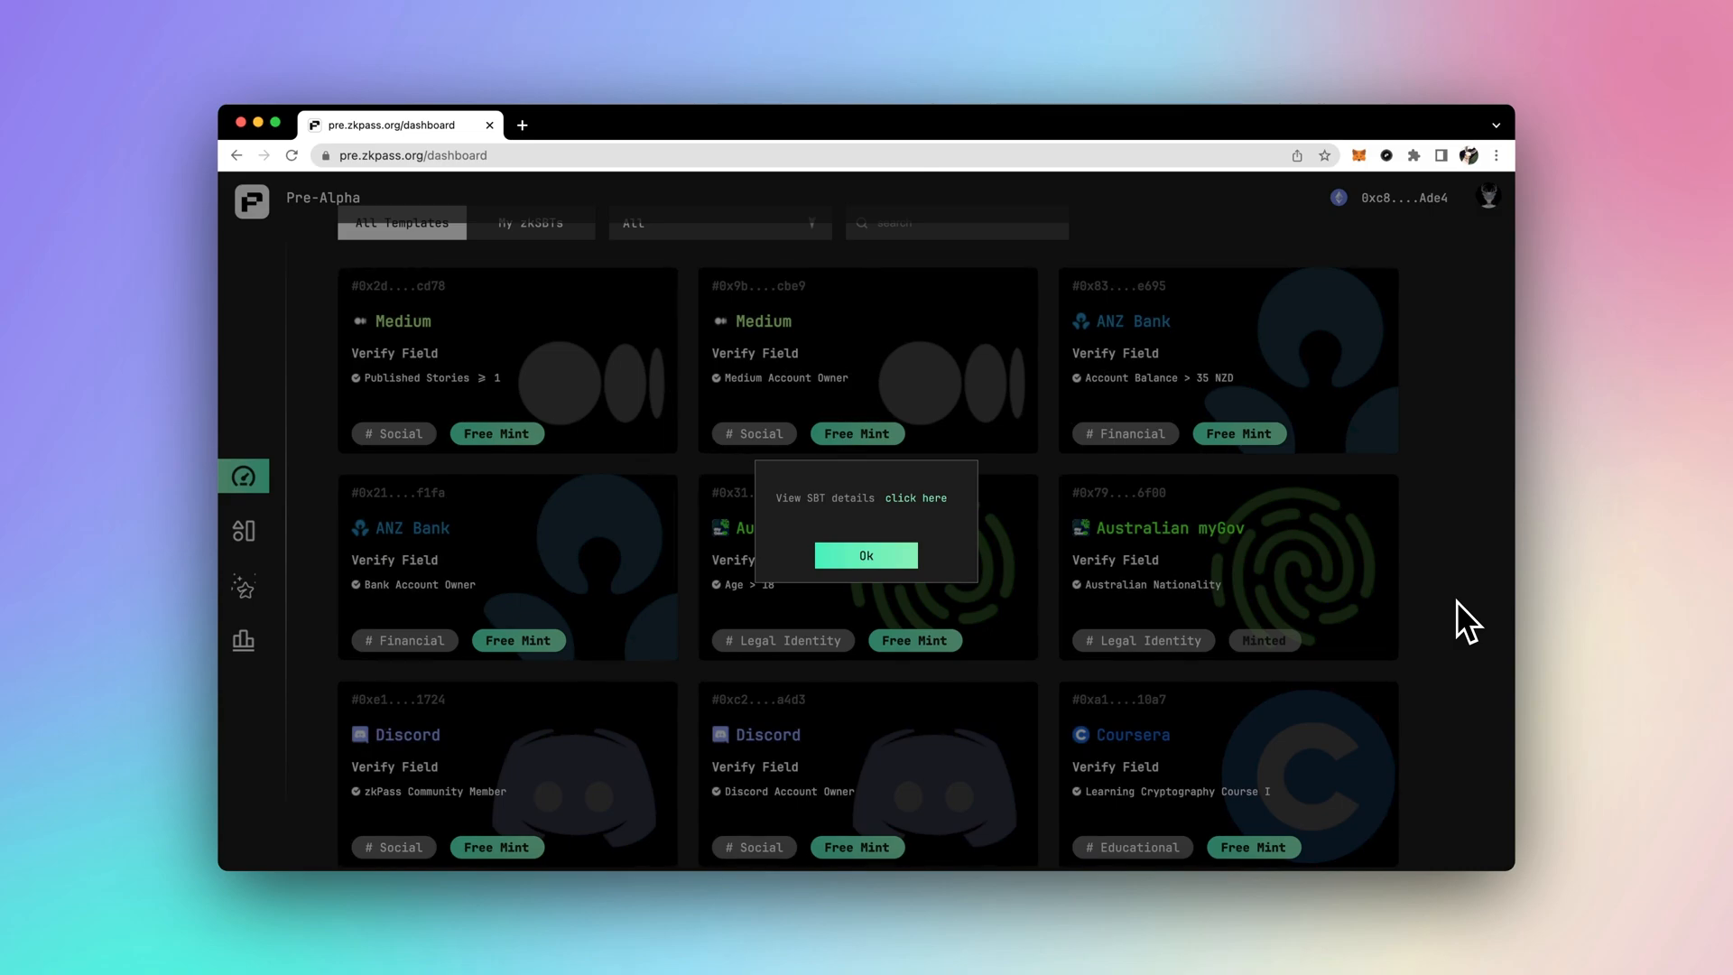
{"action": "left_click", "coordinate": [914, 498]}
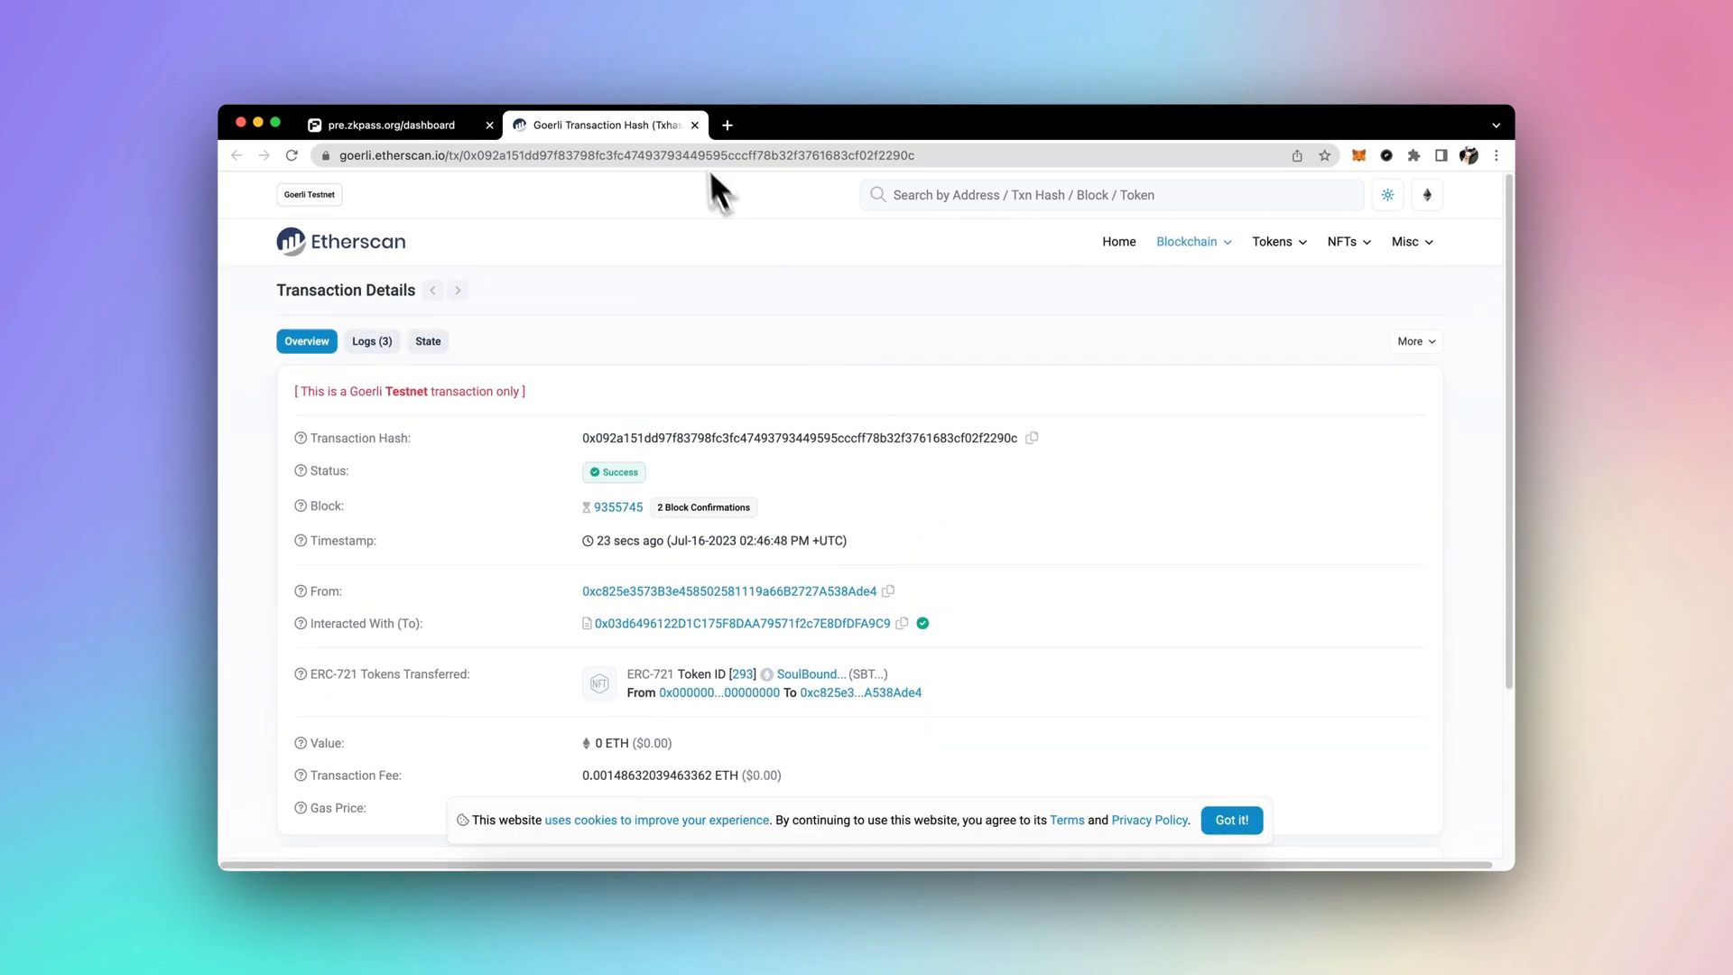
{"action": "left_click", "coordinate": [398, 124]}
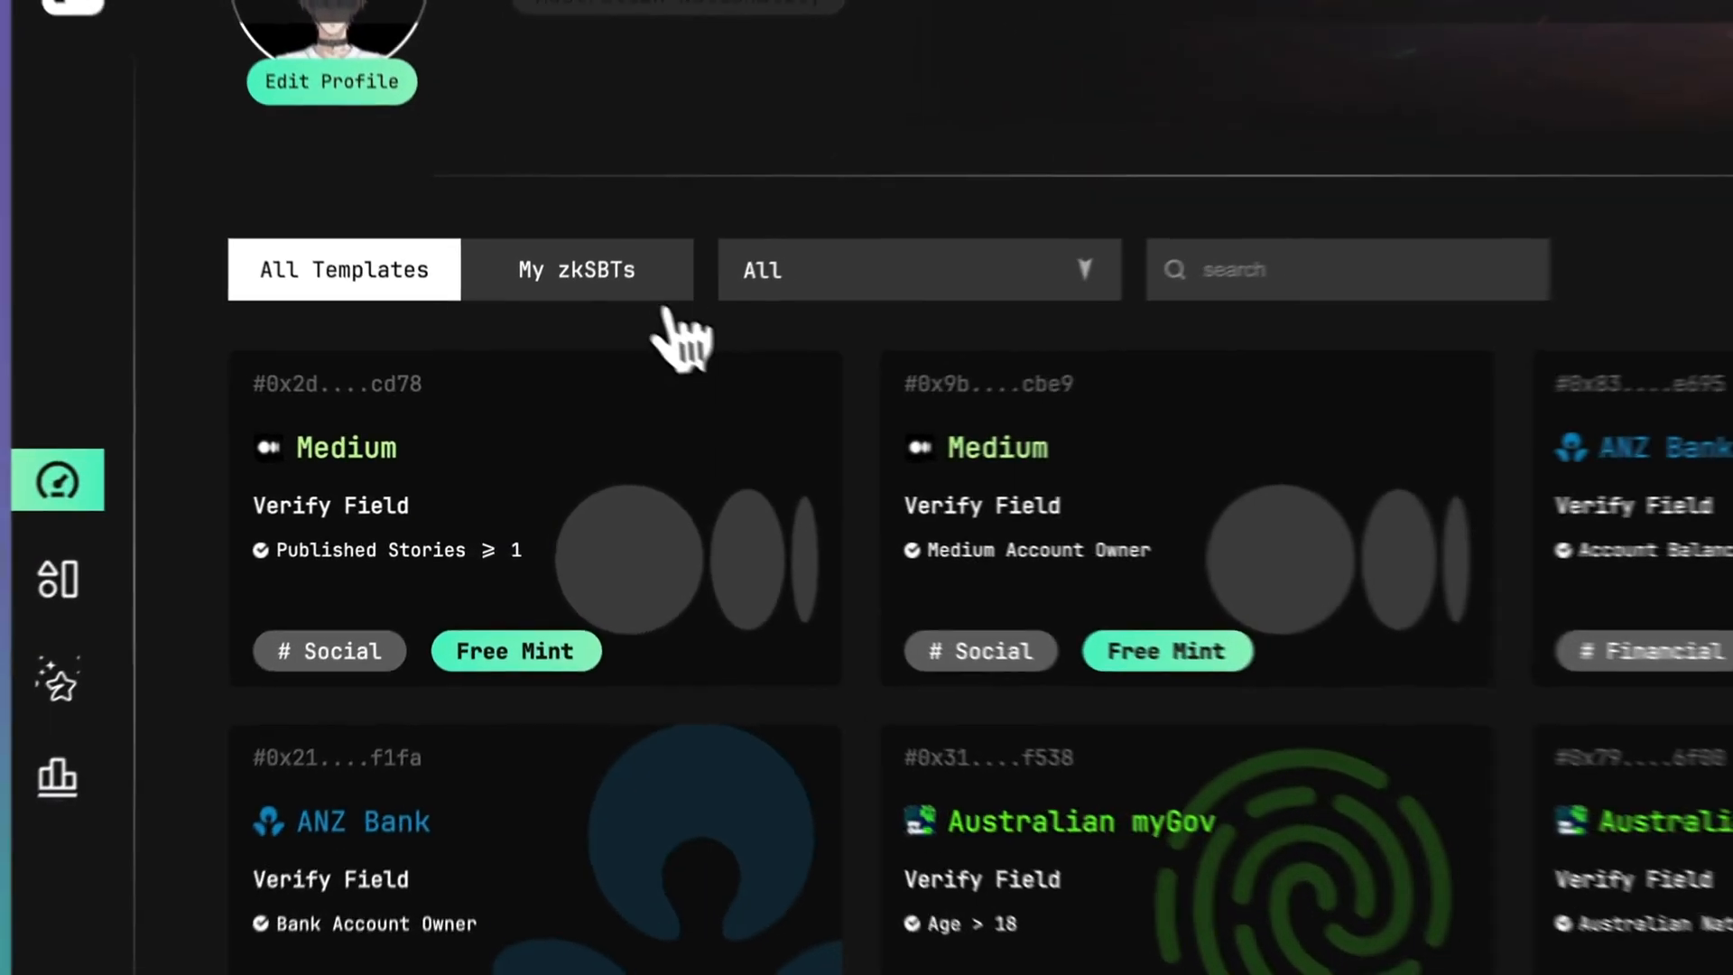
- Open the Australian myGov card under My zkSBTs to view its tx hash and mint time
{"action": "left_click", "coordinate": [576, 269]}
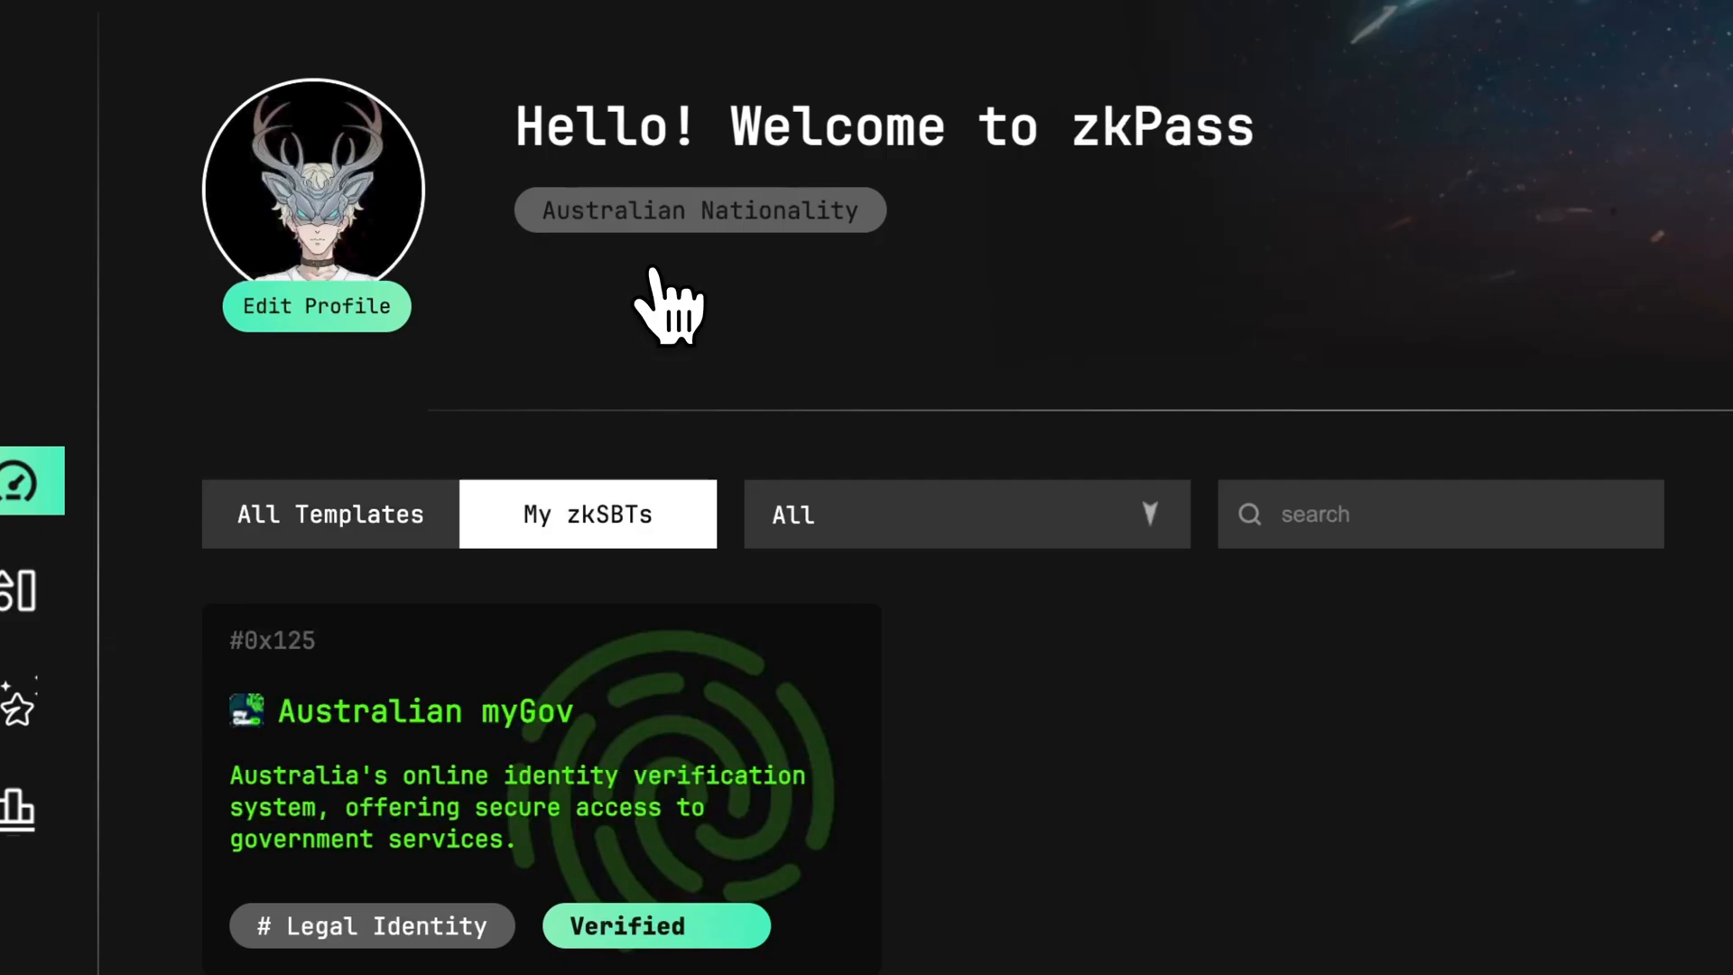
{"action": "left_click", "coordinate": [541, 774]}
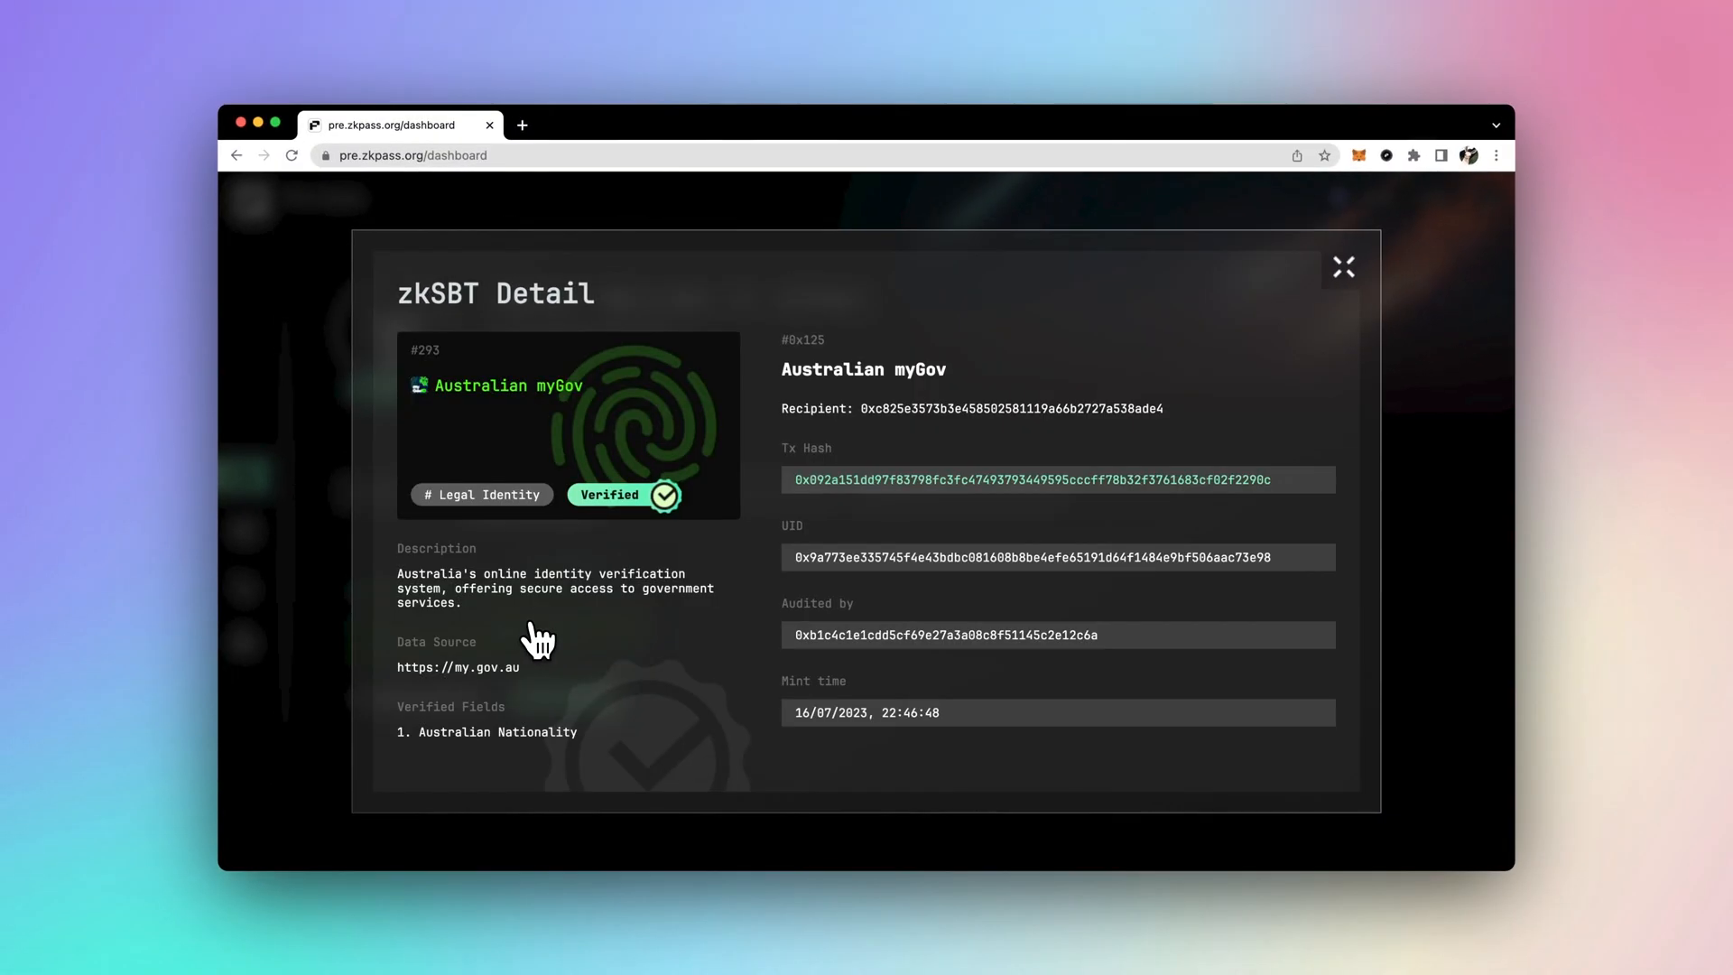
{"action": "mouse_move", "coordinate": [696, 856]}
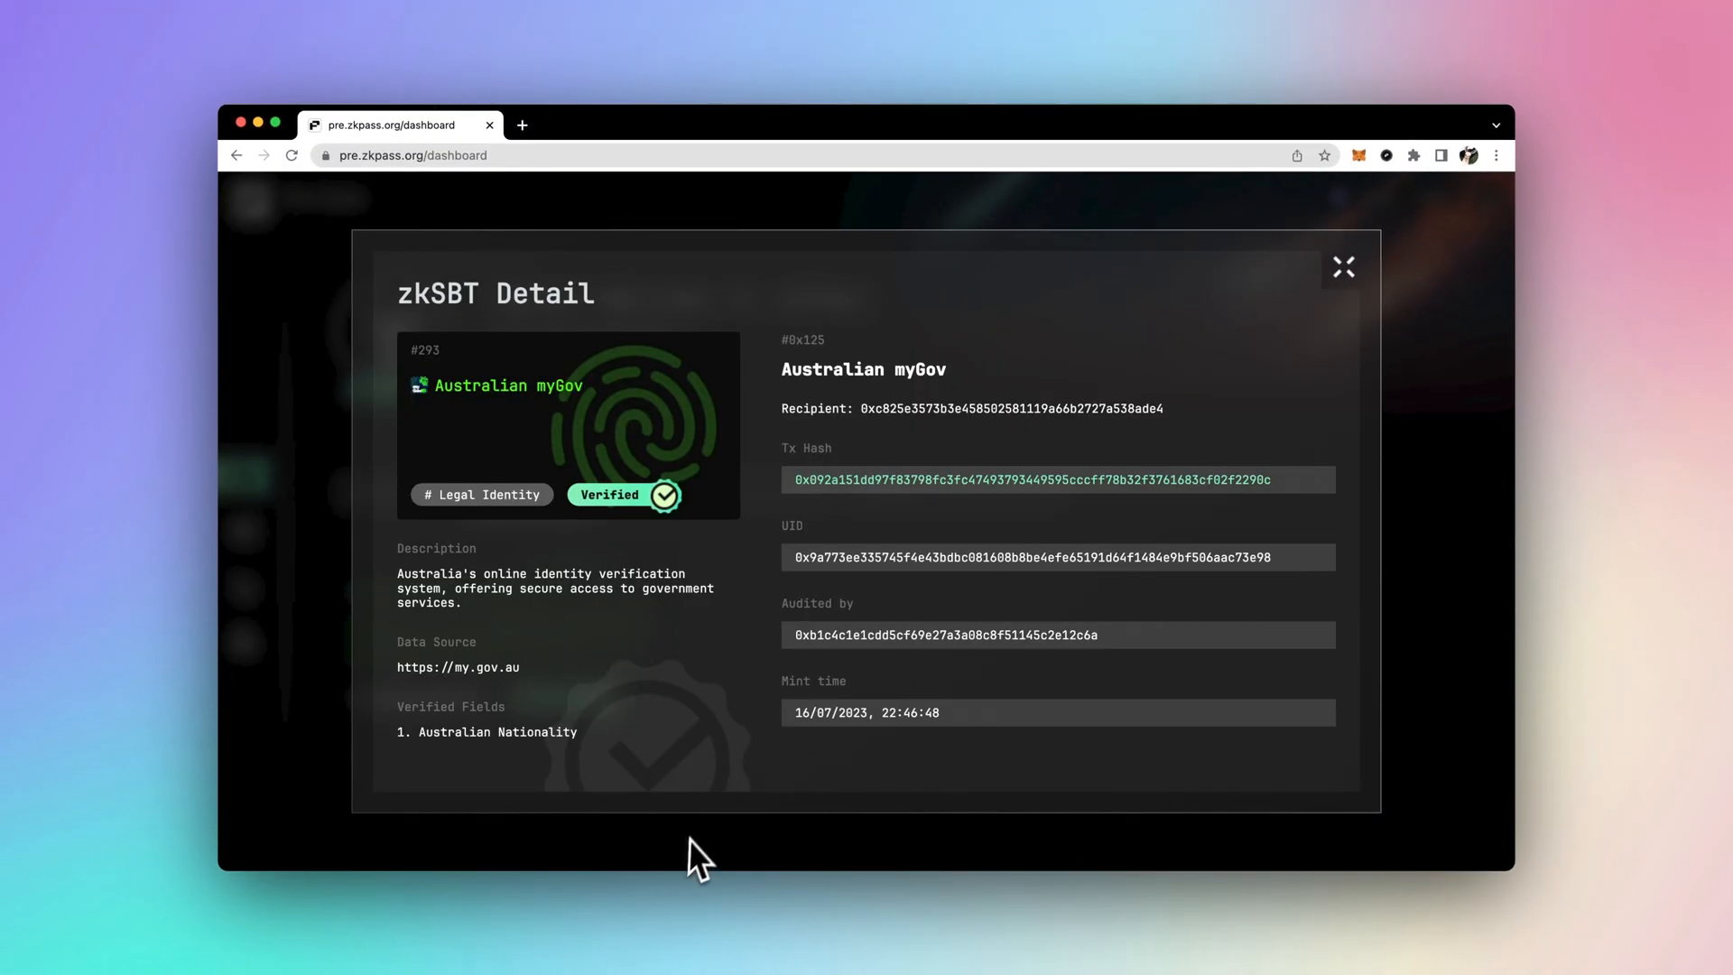